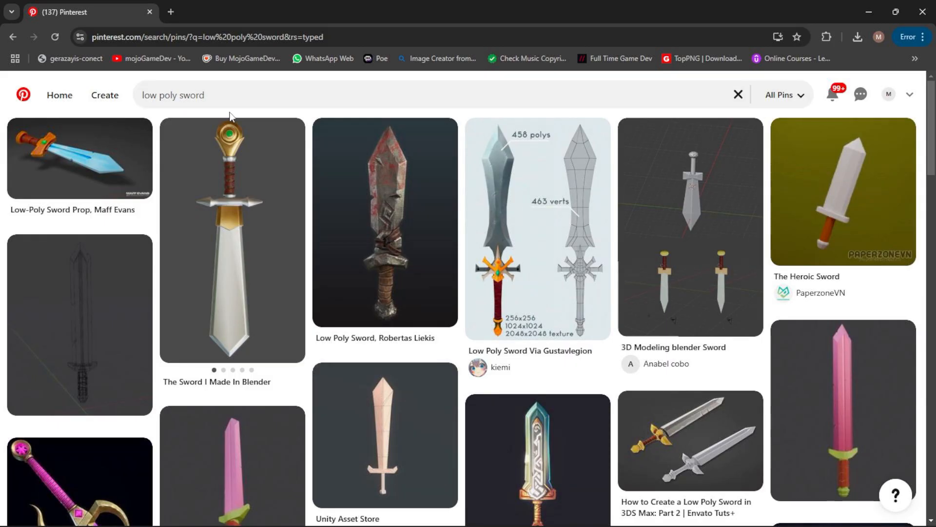
# Step: Search Pinterest for 'stylized sword' and pick the Dragon Knight sword pin as reference
pyautogui.write('stylized sword')
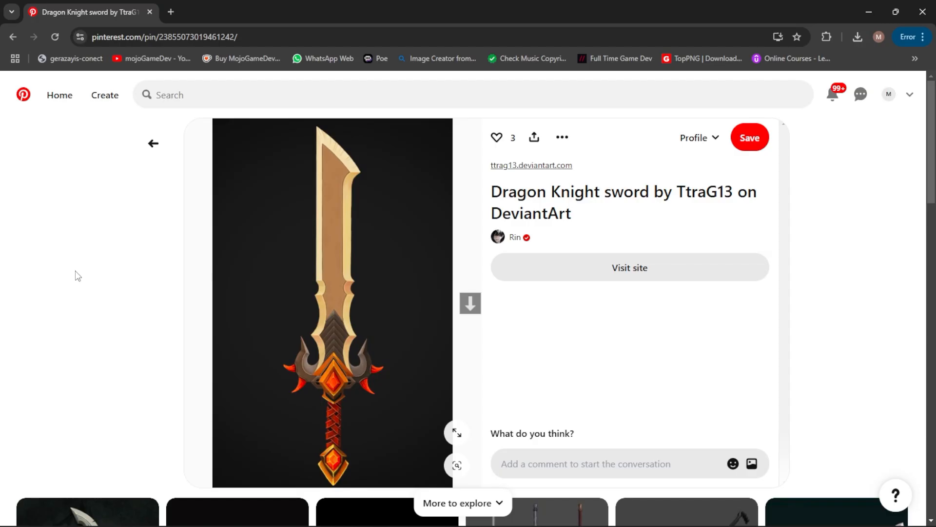
pyautogui.click(457, 432)
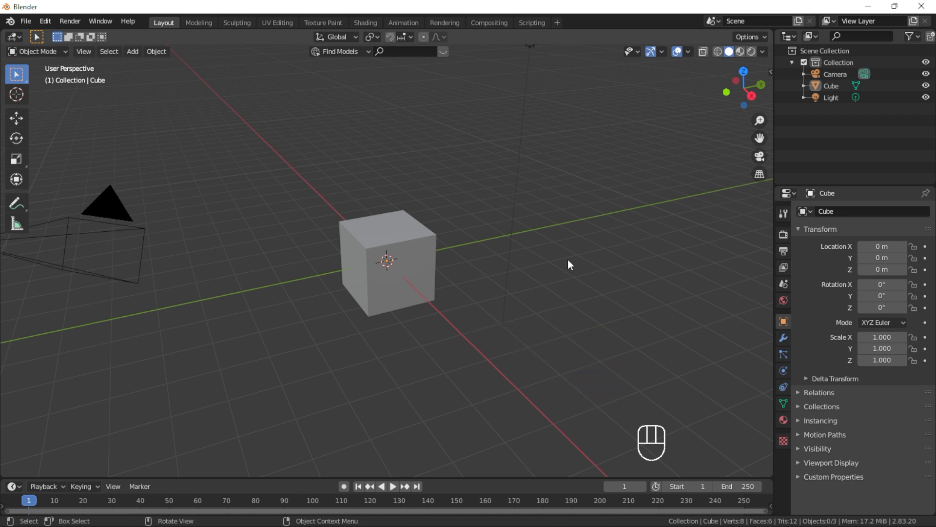
# Step: Delete the default cube and add a plane beside the loaded sword reference image
pyautogui.press('Delete')
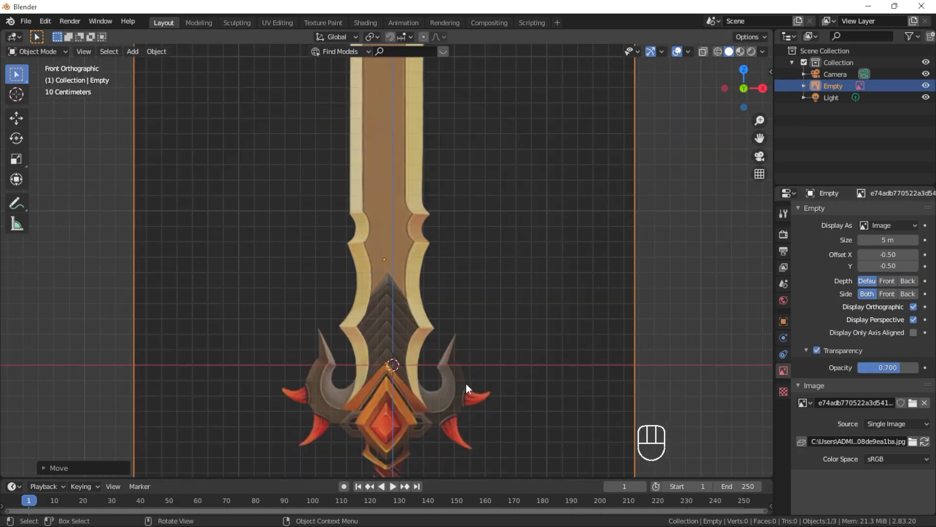
pyautogui.press('g')
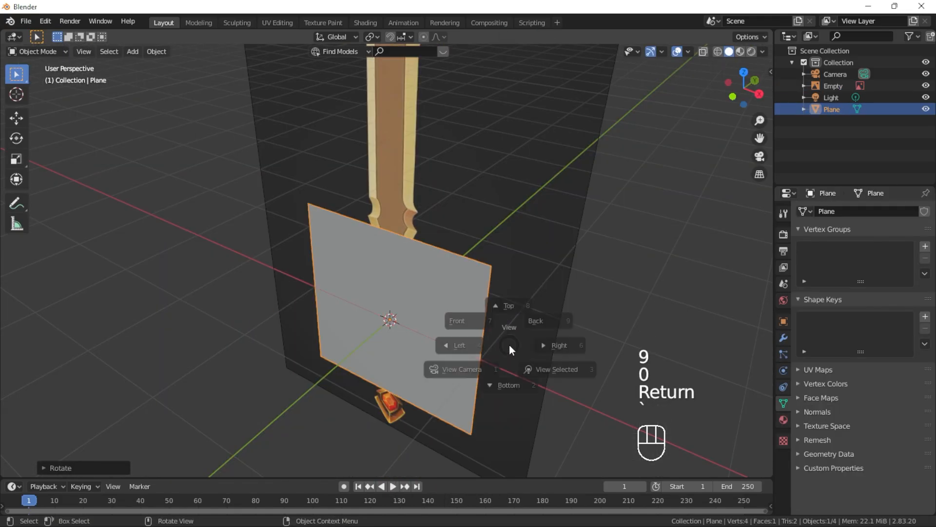
# Step: In front view, delete the plane's left half and give the remaining half a Mirror modifier
pyautogui.click(457, 321)
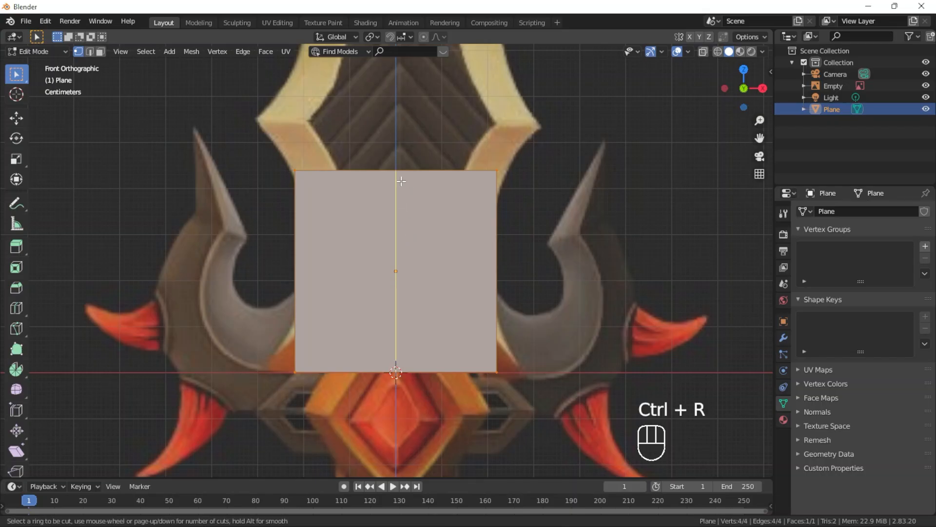
pyautogui.press('x')
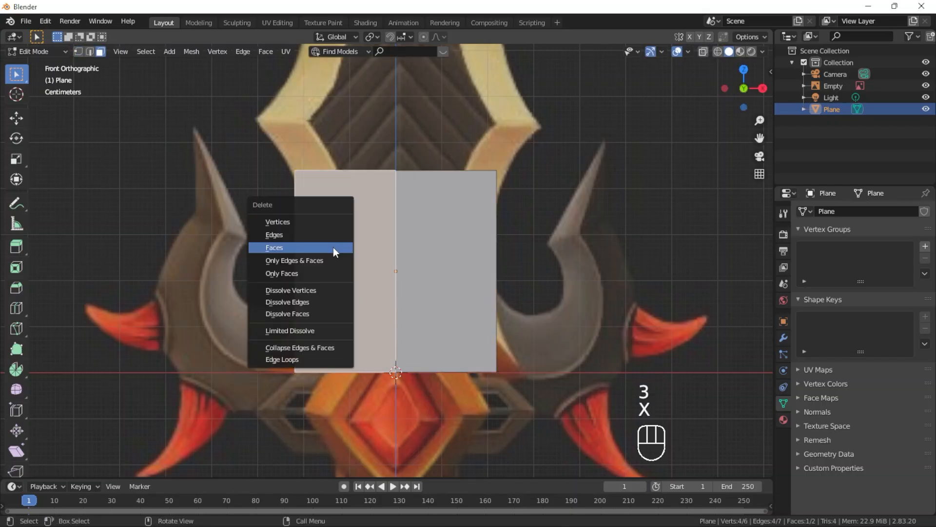
pyautogui.click(274, 247)
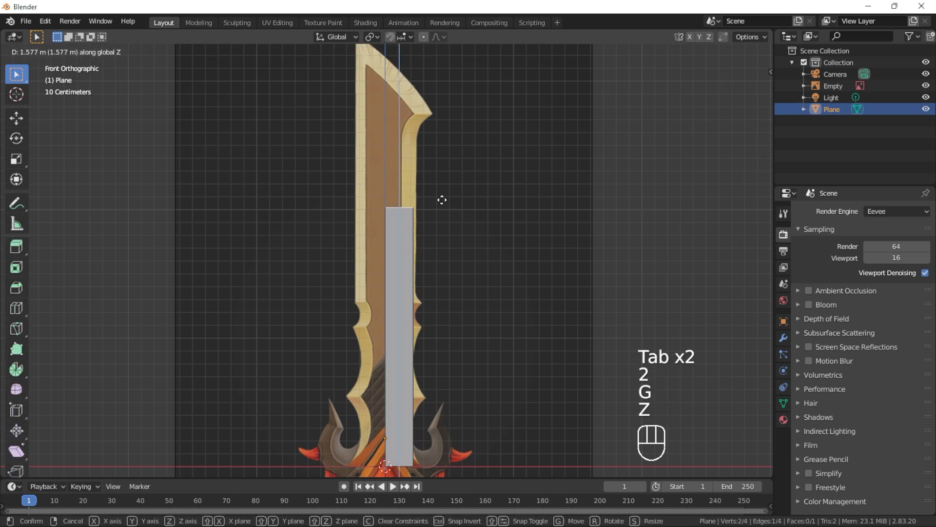
pyautogui.click(818, 211)
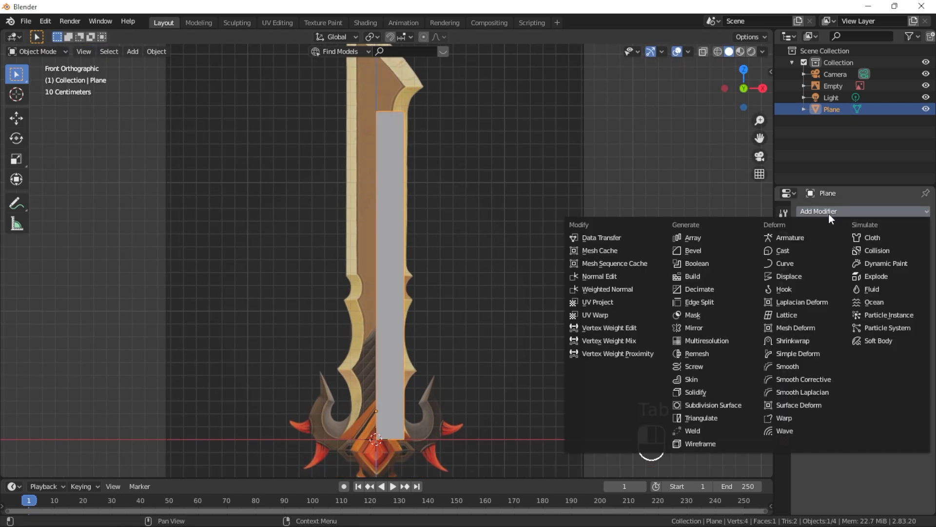
pyautogui.click(694, 328)
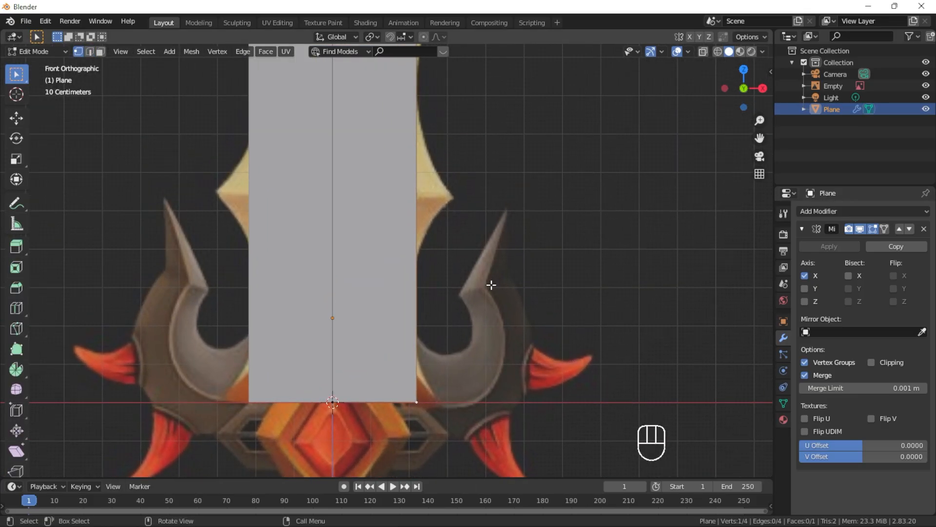
# Step: Extend vertices from the half-plane up along the lower blade edge of the reference
pyautogui.write('exten')
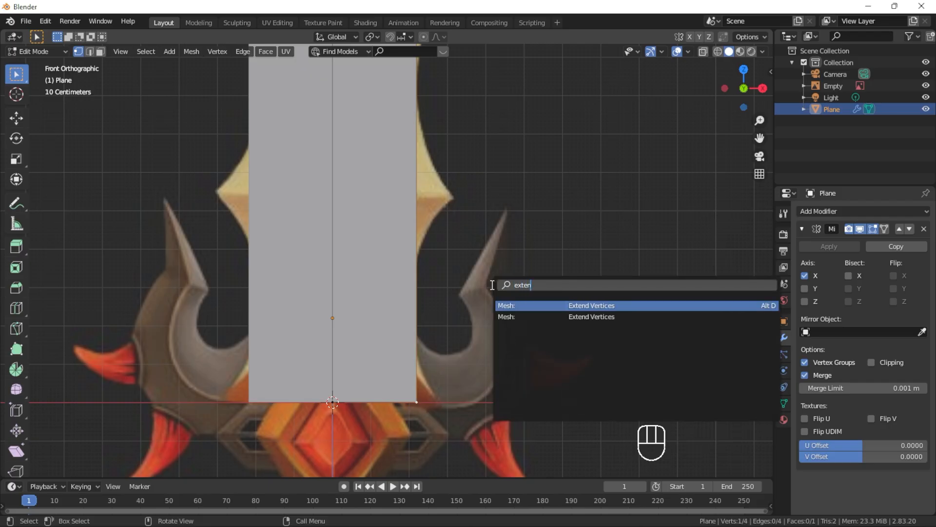
pyautogui.moveTo(770, 294)
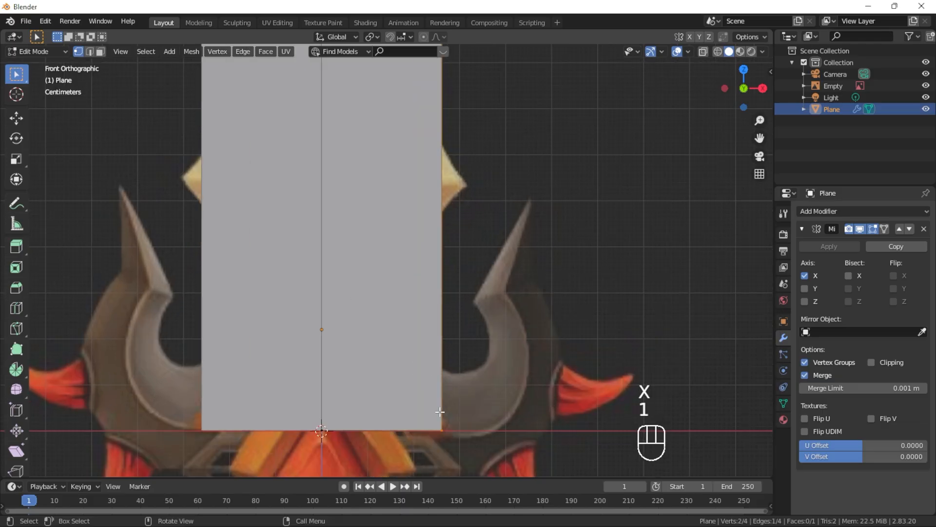
pyautogui.press('Alt+D')
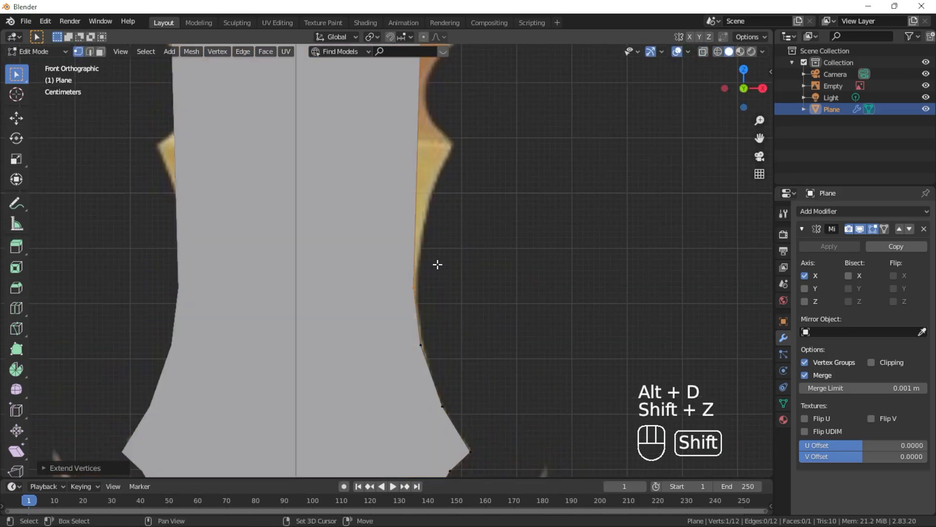
pyautogui.press('Tab')
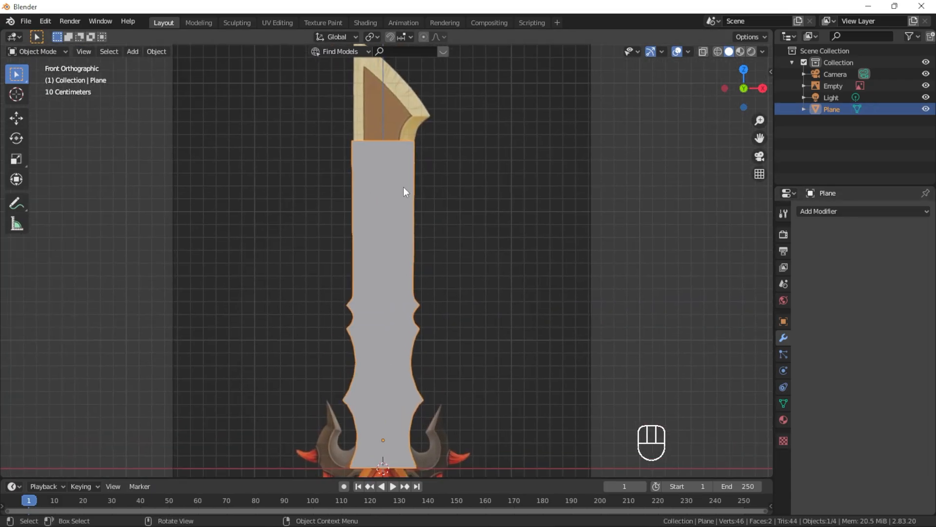
# Step: Extend the outline to the blade tip, undo a misplaced vertex, and dissolve the inner edges
pyautogui.press('Tab')
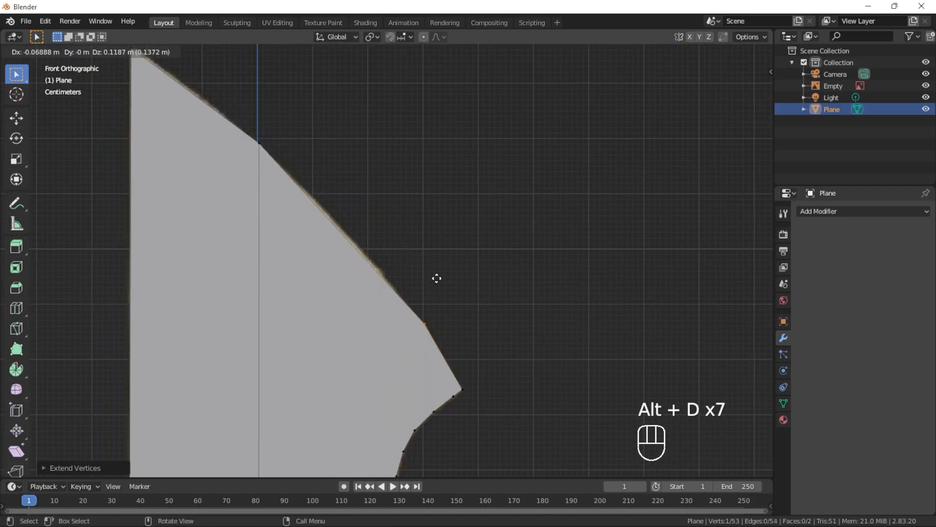
pyautogui.press('Tab')
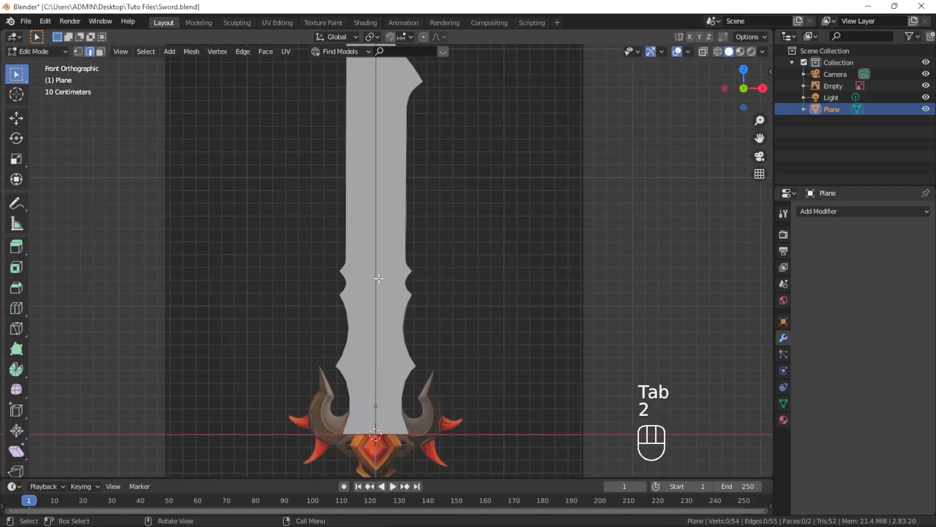
pyautogui.press('ctrl+z')
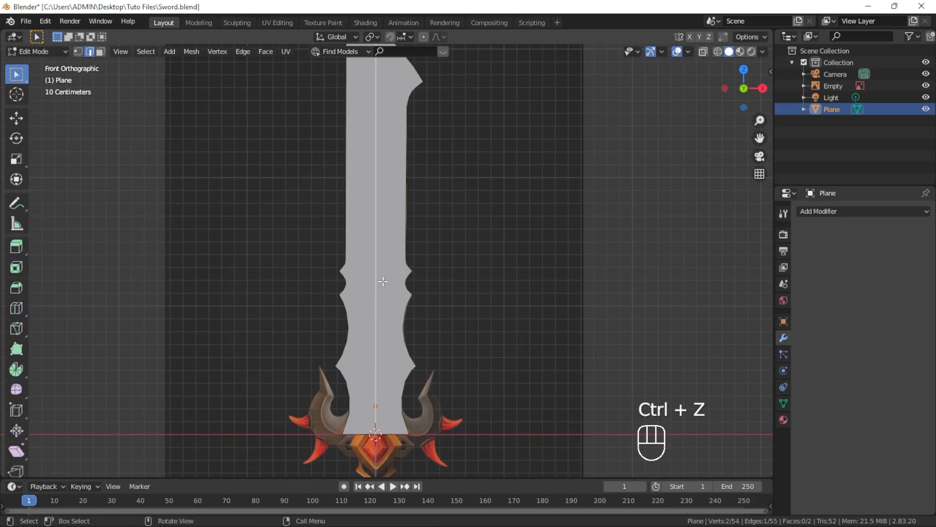
pyautogui.press('x')
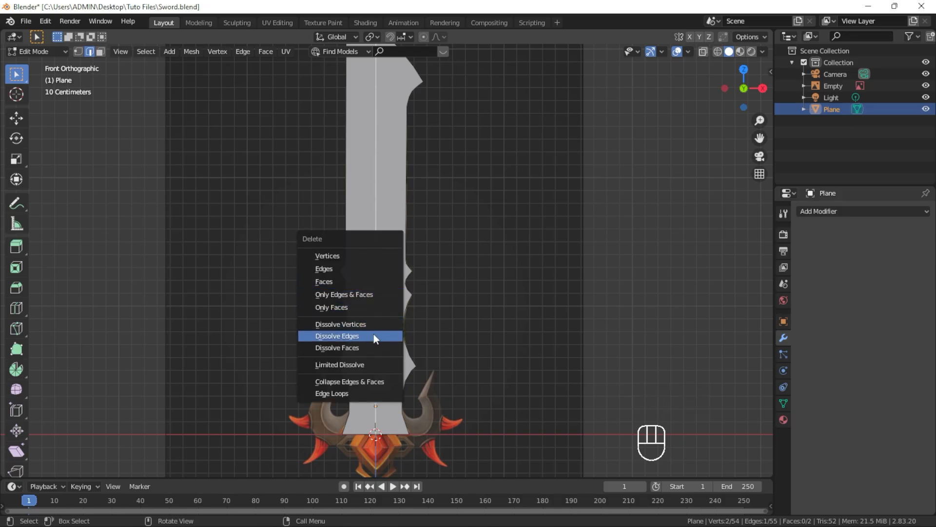
pyautogui.moveTo(387, 333)
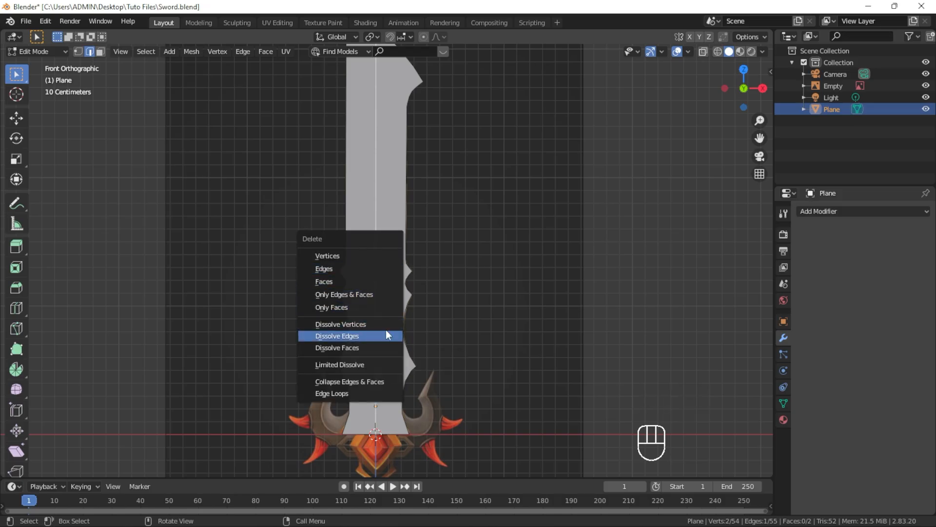
pyautogui.click(336, 335)
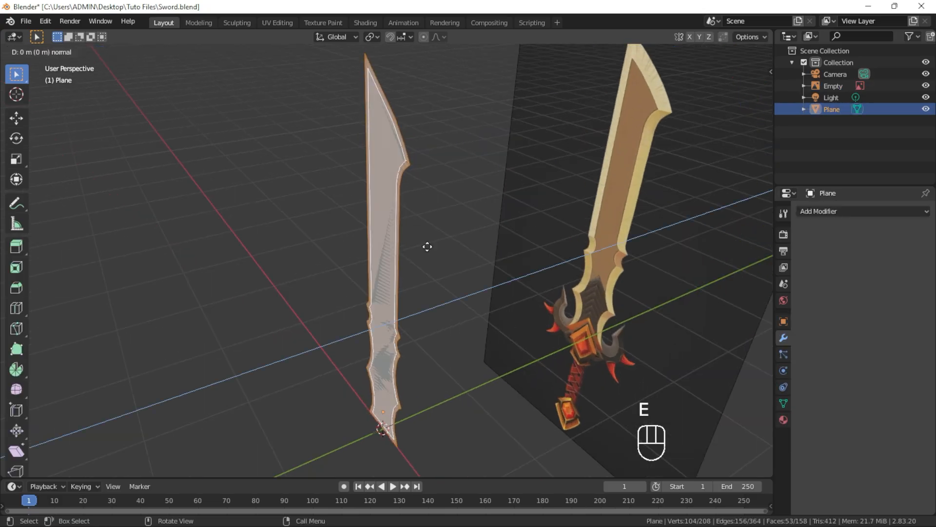
pyautogui.press('Tab')
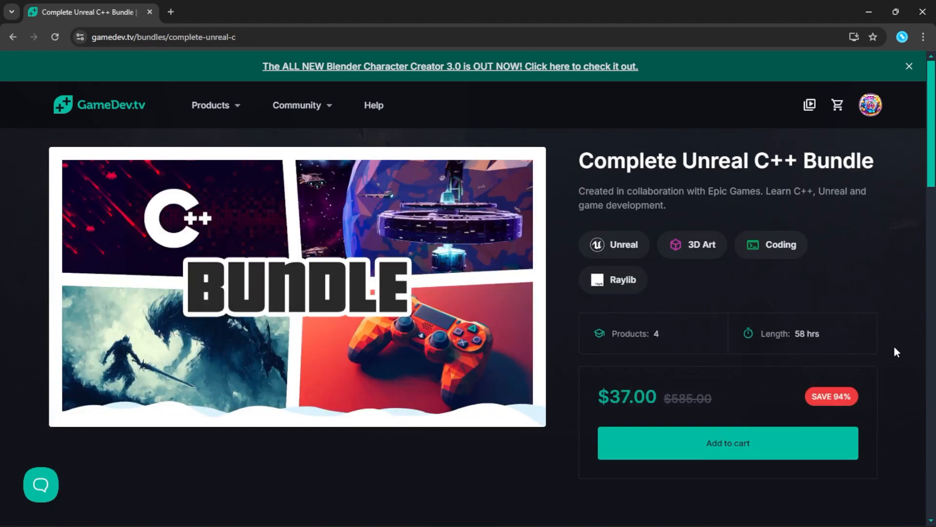
pyautogui.scroll(-3)
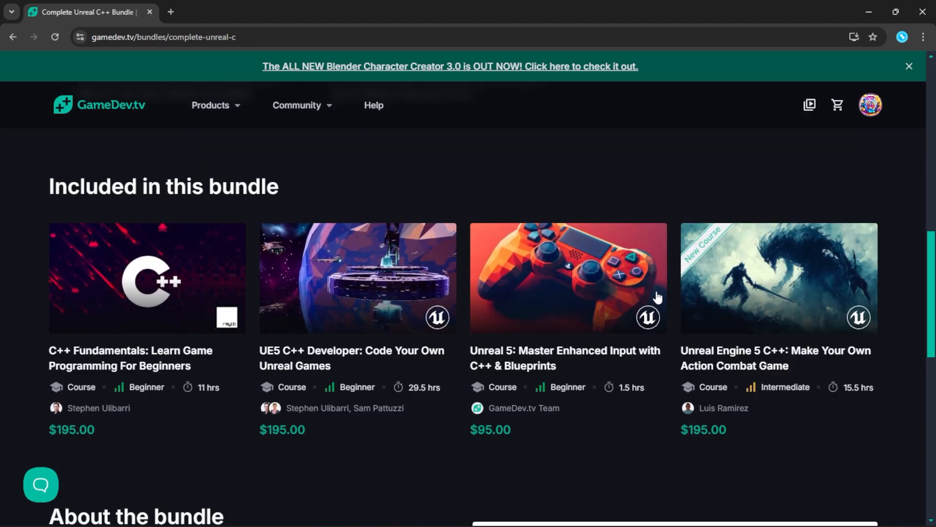
pyautogui.click(779, 277)
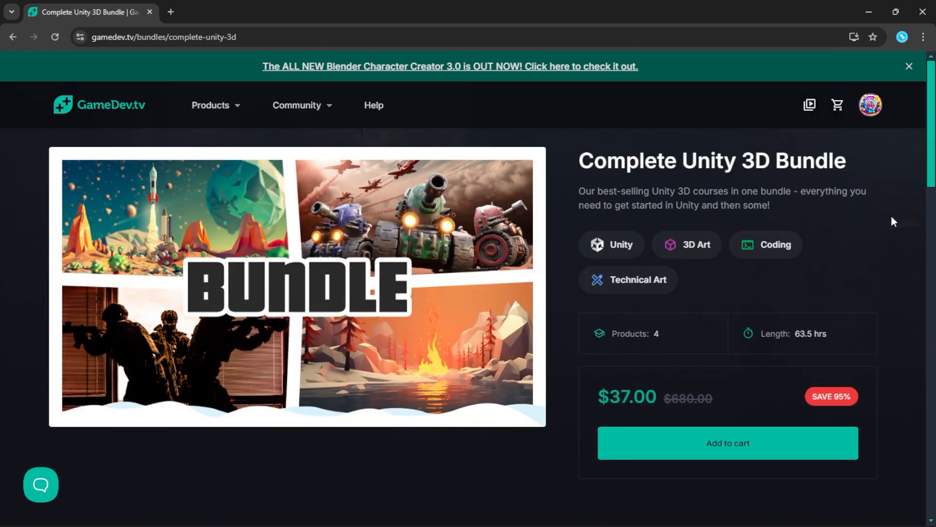
pyautogui.scroll(-3)
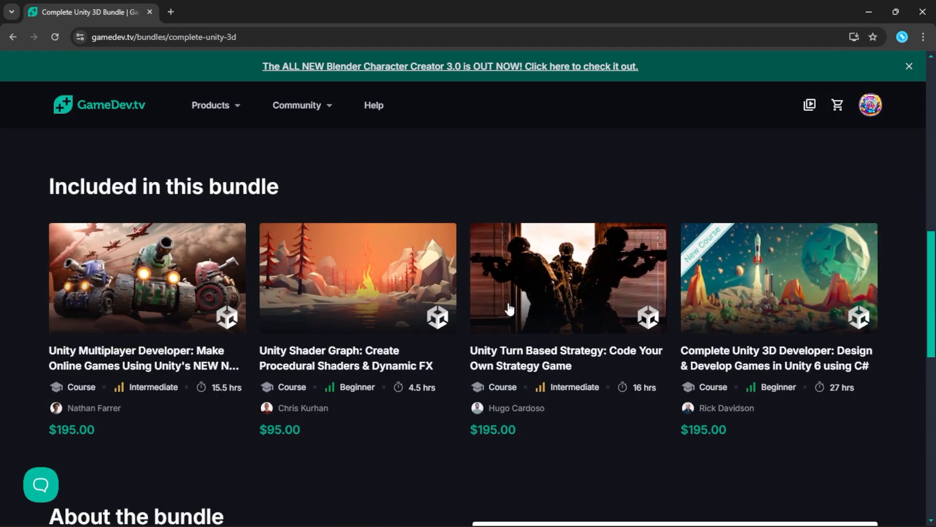
pyautogui.scroll(3)
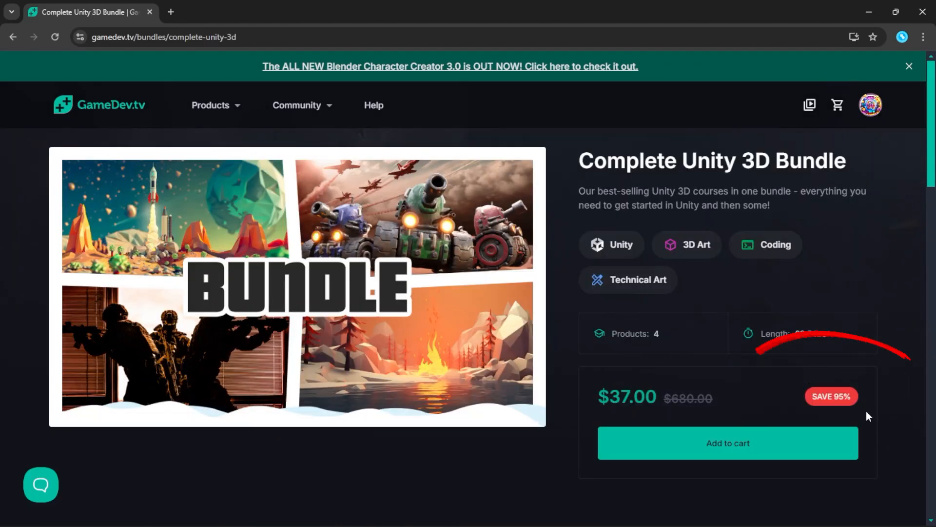
pyautogui.scroll(-3)
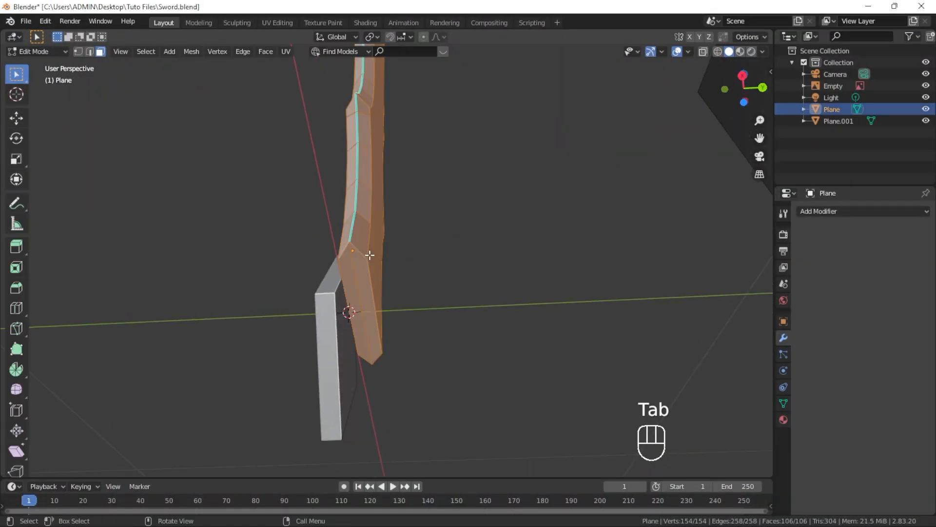
# Step: Snap the 3D cursor to the blade's base vertex and add a cylinder thinned down into the grip
pyautogui.press('shift+s')
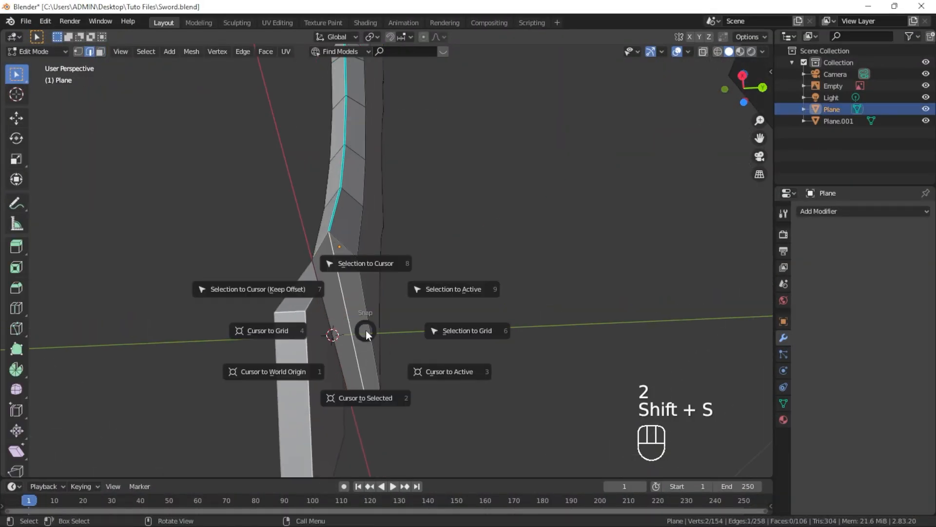
pyautogui.click(365, 398)
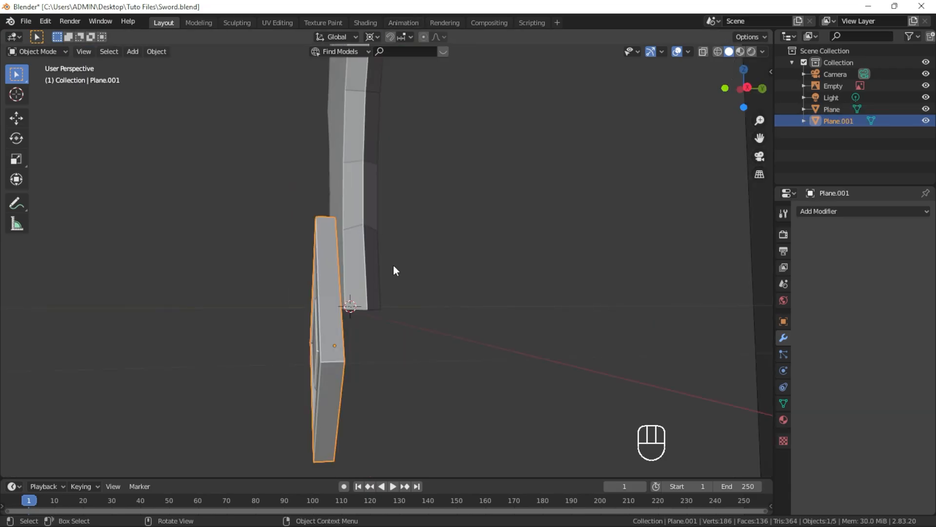
pyautogui.press('shift+d')
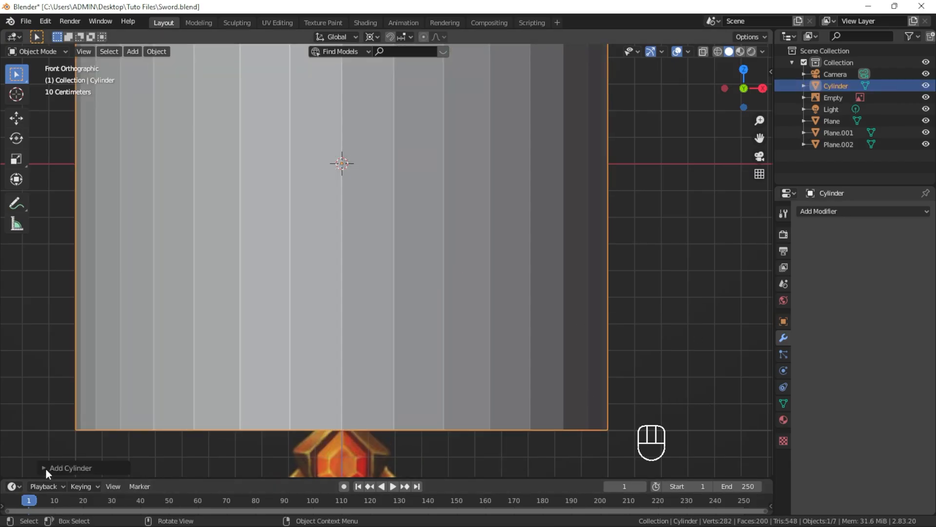
pyautogui.press('s')
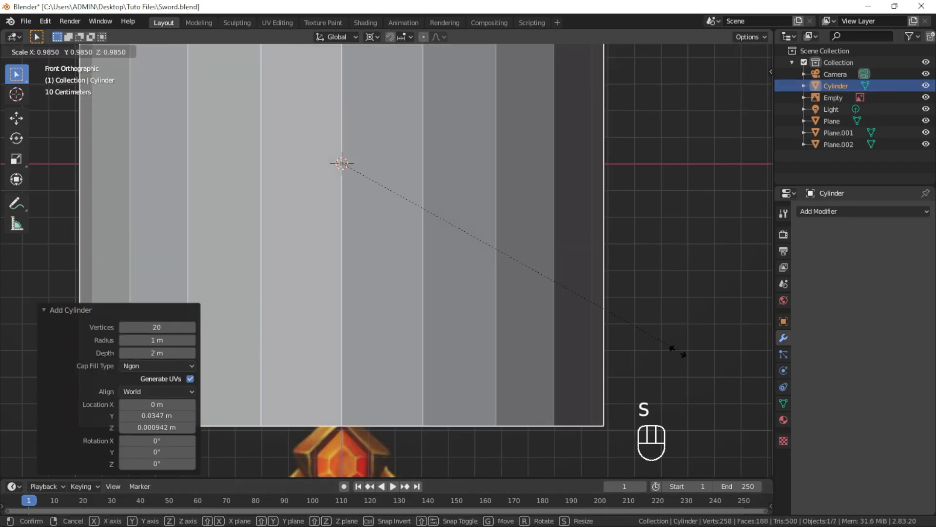
pyautogui.press('z')
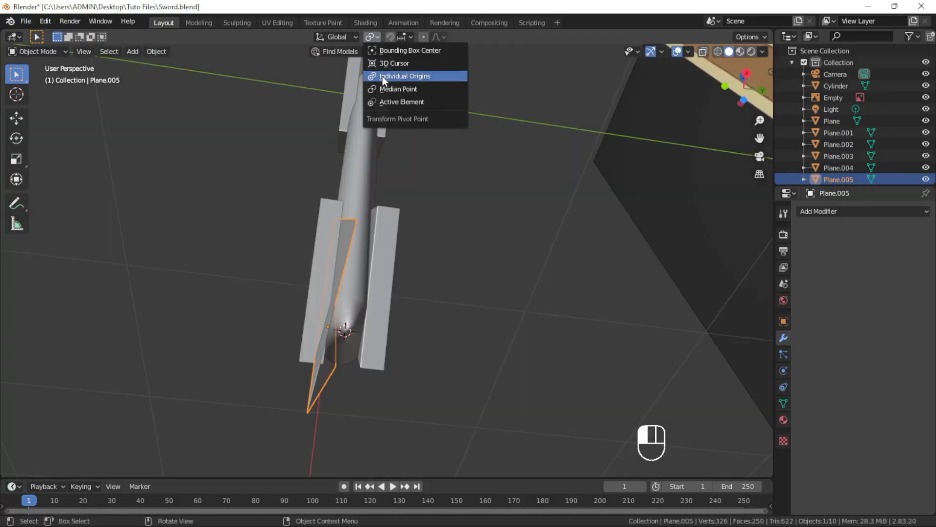
# Step: Set the pivot to Individual Origins so each diamond guard piece scales about its own centre
pyautogui.click(404, 76)
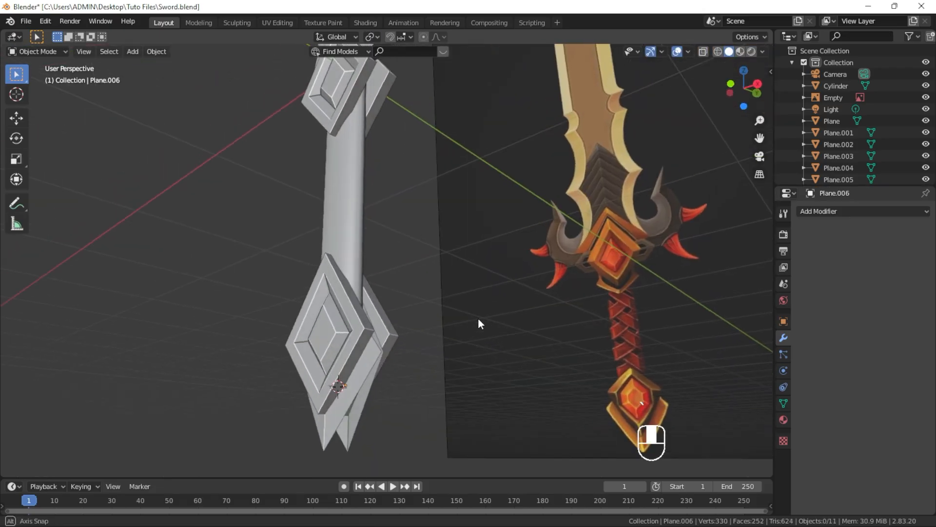
pyautogui.press('shift+a')
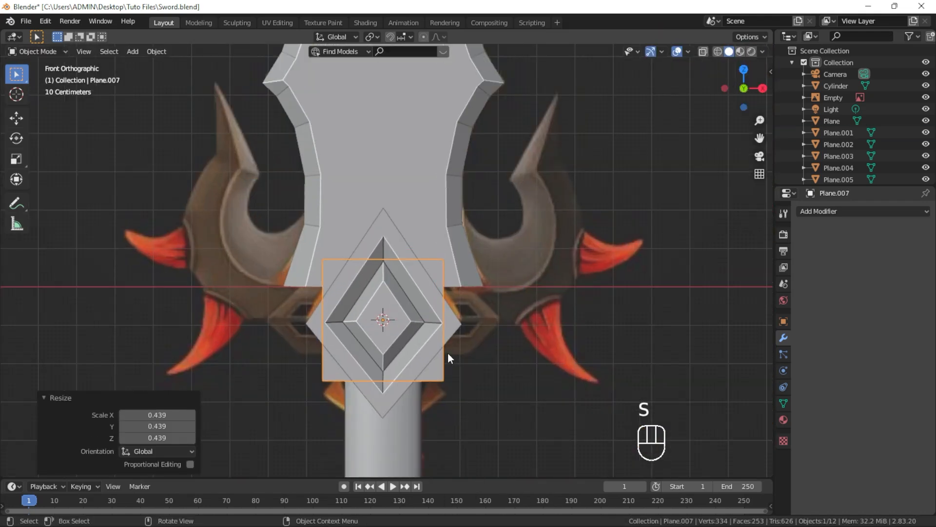
# Step: Trace the horn outline from a plane on the guard's centre line, then resize the mirrored crossguard to fit
pyautogui.press('Tab')
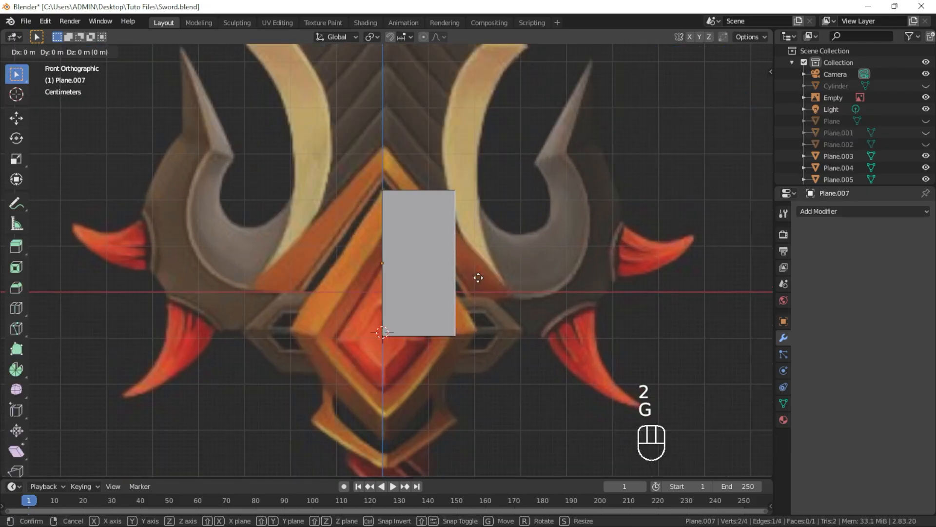
pyautogui.click(478, 278)
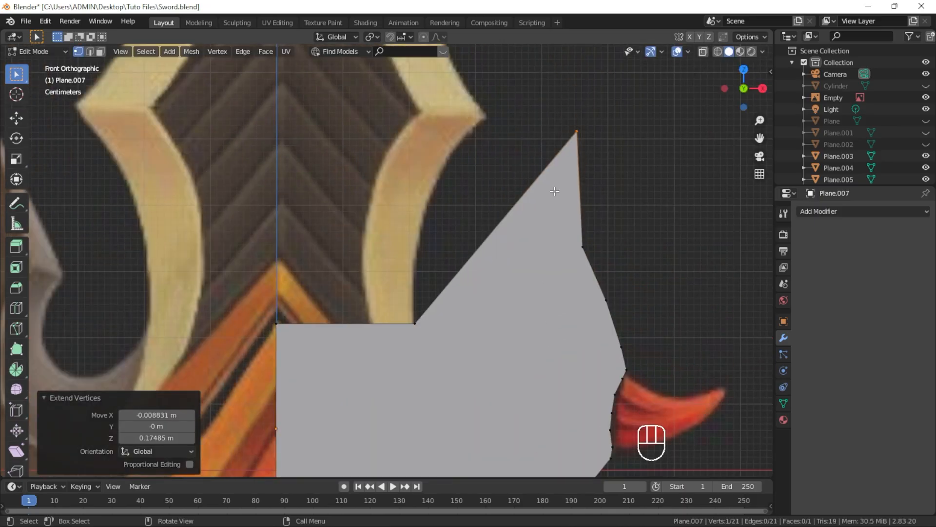
pyautogui.press('Alt+D')
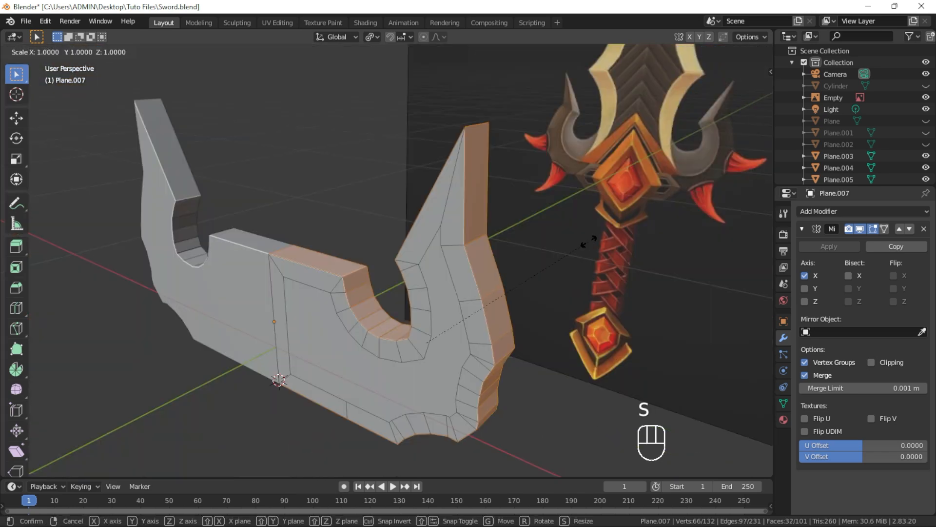
pyautogui.press('ctrl+e')
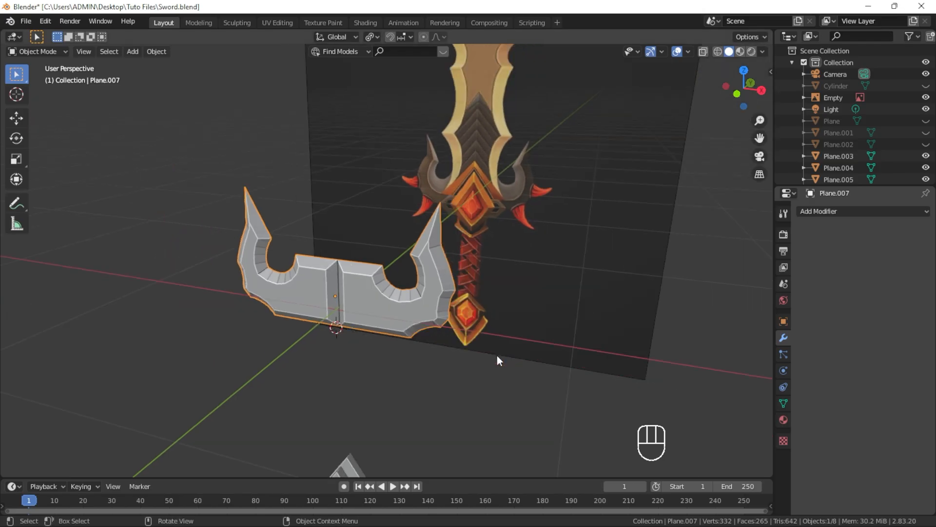
pyautogui.press('alt+h')
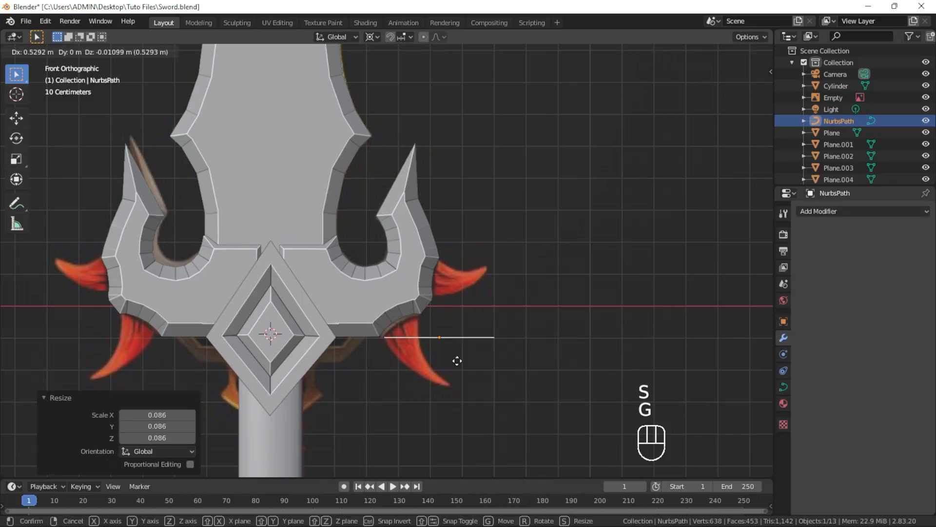
# Step: Bend the NURBS path's points along the red spike, bevel it, and taper its tip to a point
pyautogui.press('Tab')
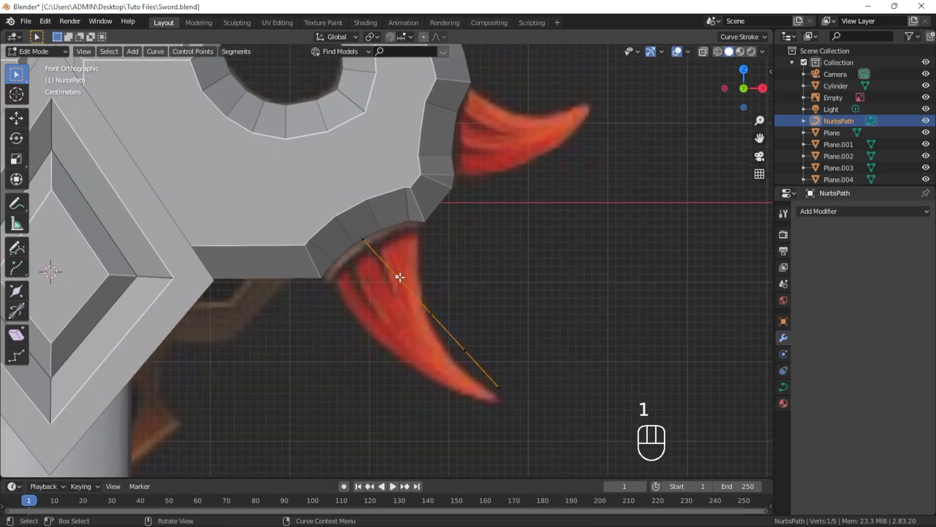
pyautogui.press('Tab')
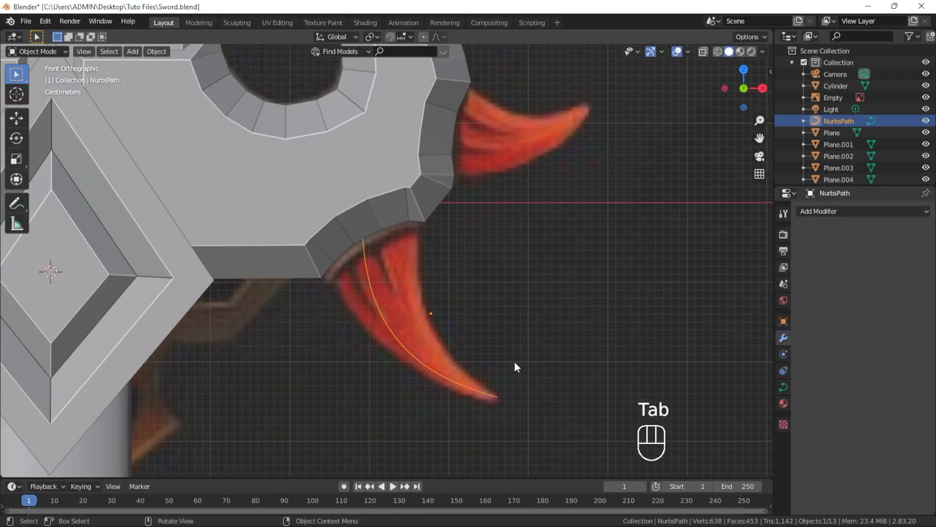
pyautogui.press('Tab')
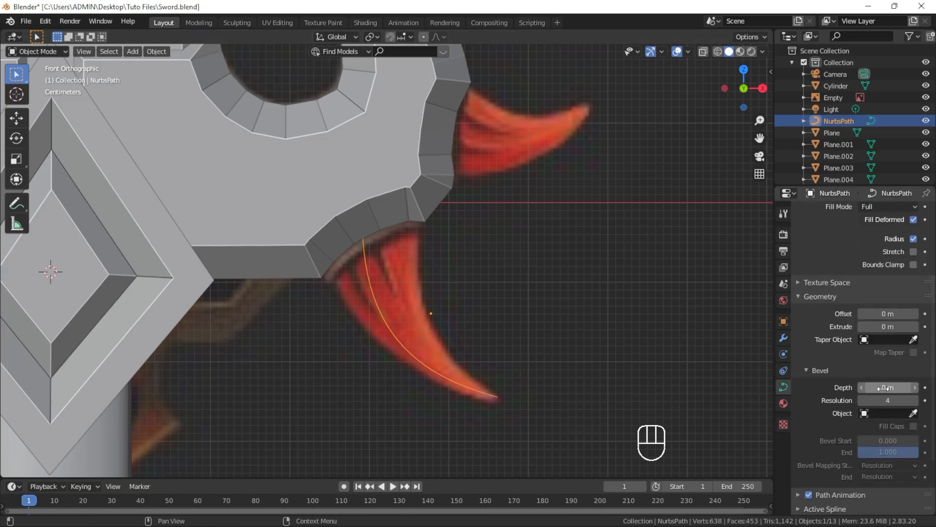
pyautogui.press('Tab')
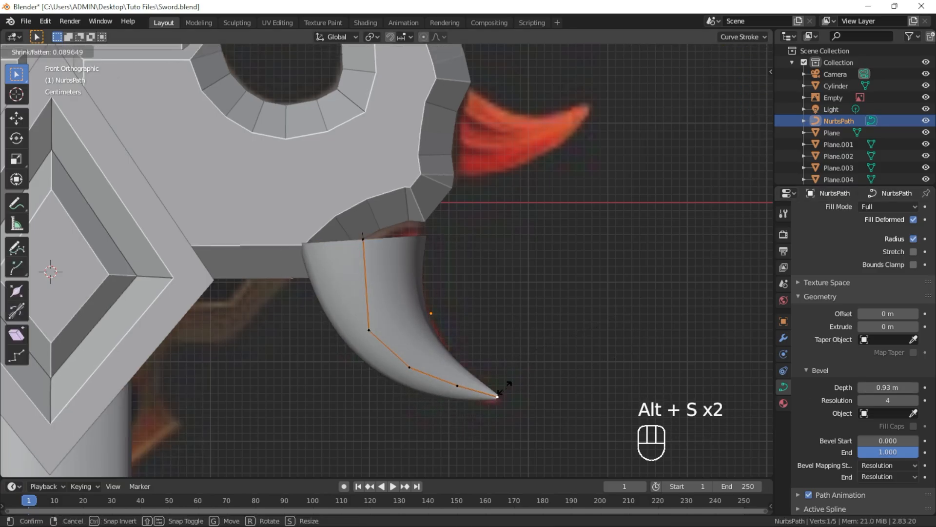
pyautogui.press('Tab')
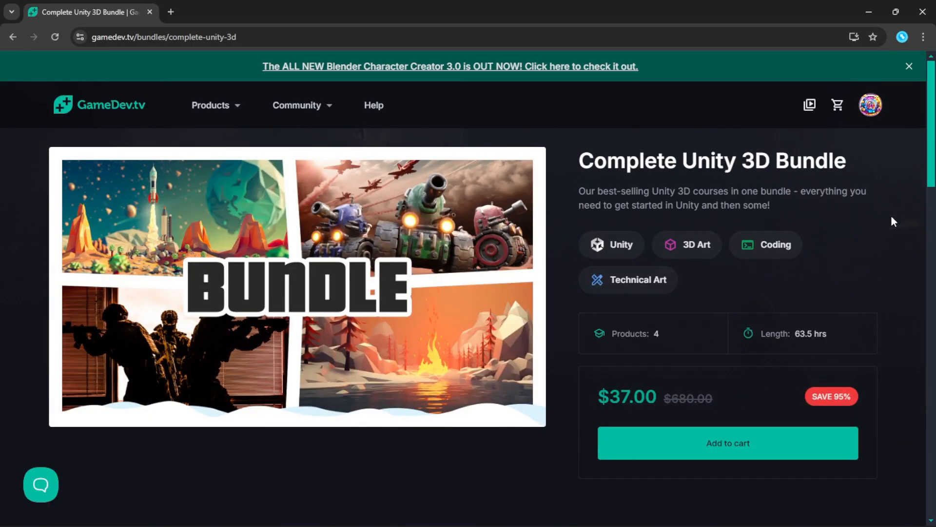
pyautogui.scroll(-3)
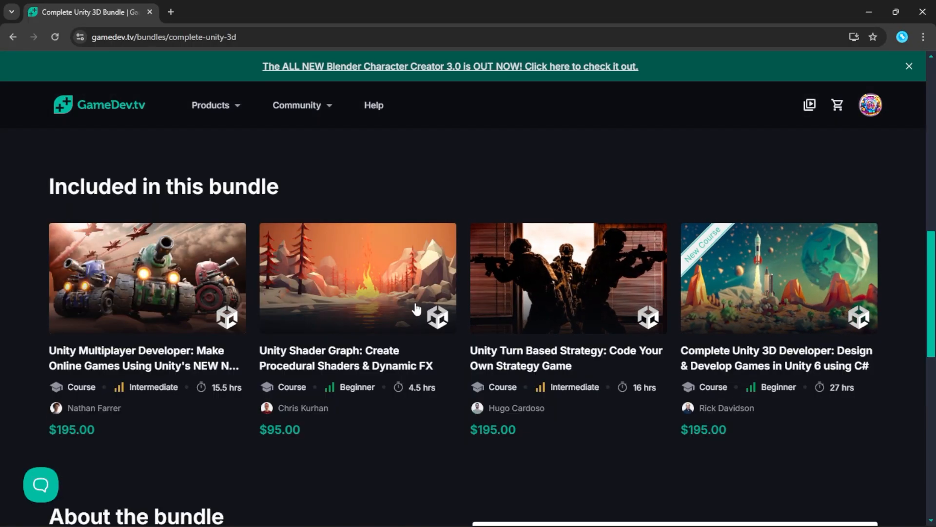